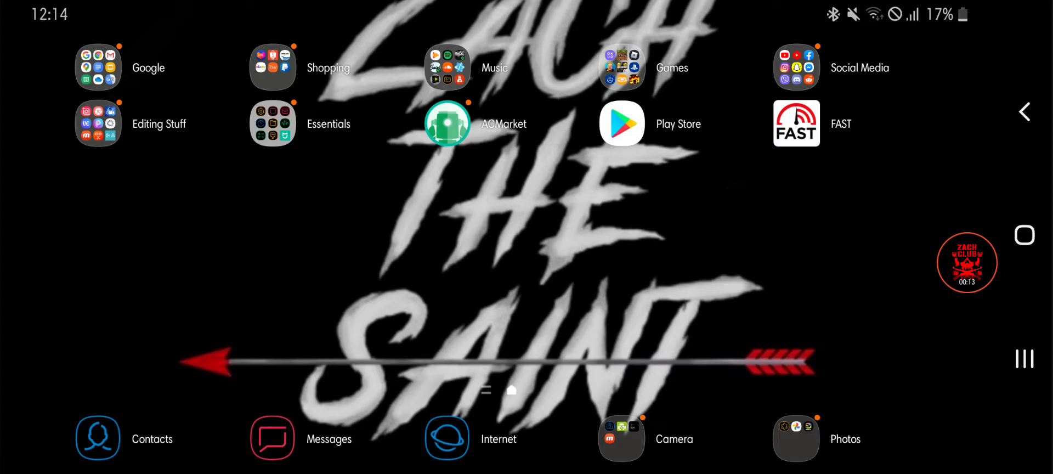
Step: Open the Music app folder on the Android home screen
{"action": "left_click", "coordinate": [620, 123]}
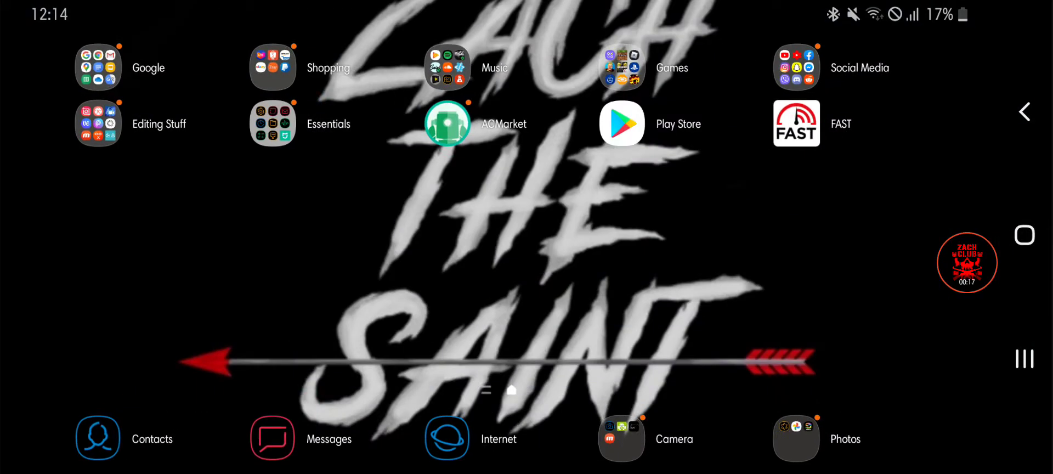
{"action": "left_click", "coordinate": [622, 66]}
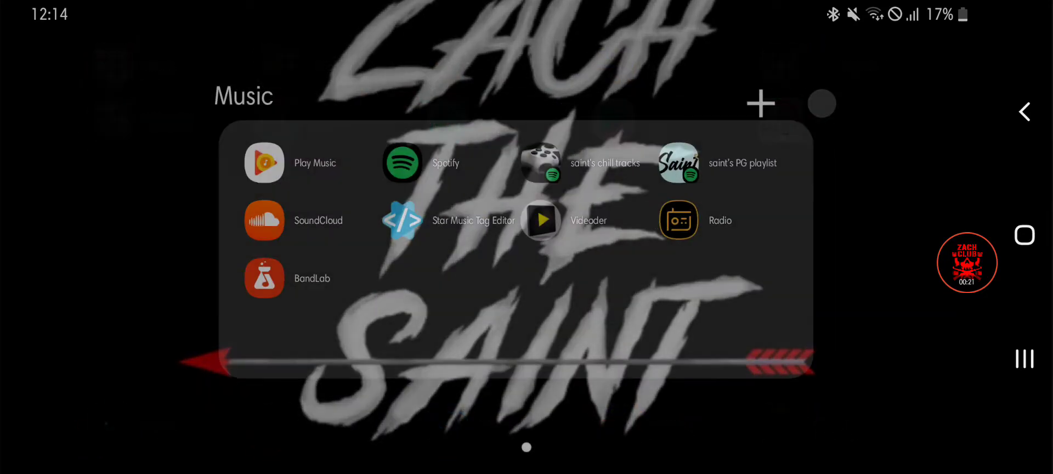
Step: Launch Videoder and scroll through its Downloads list of completed MP3 and MP4 files
{"action": "left_click", "coordinate": [539, 220]}
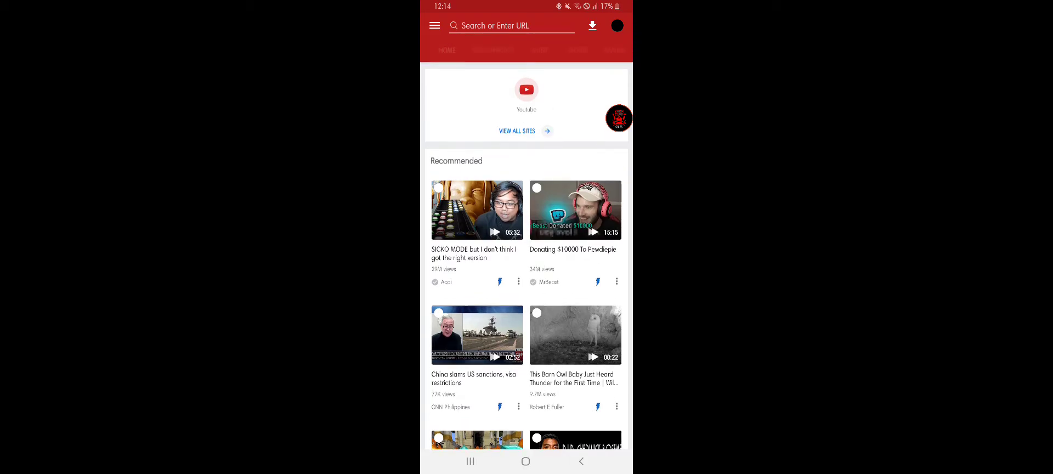
{"action": "left_click", "coordinate": [592, 26]}
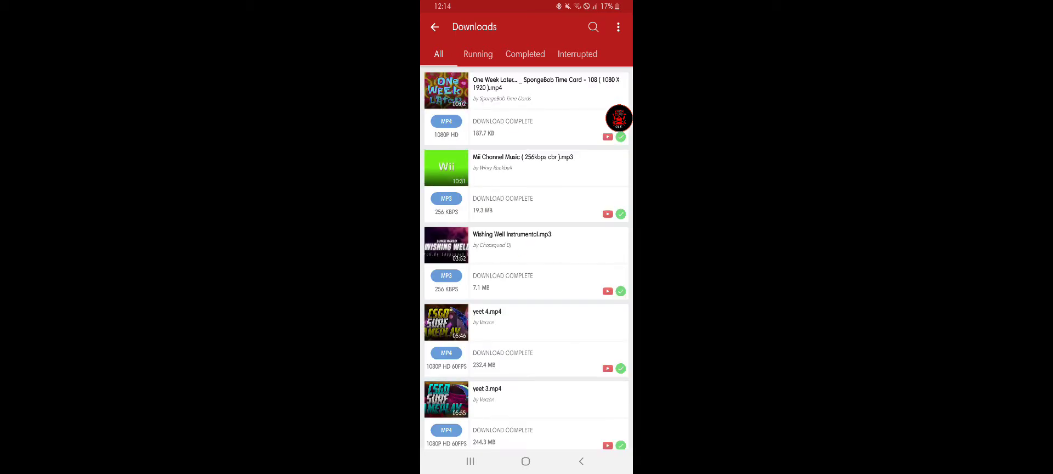
{"action": "scroll", "scroll_direction": "down", "scroll_amount": 3}
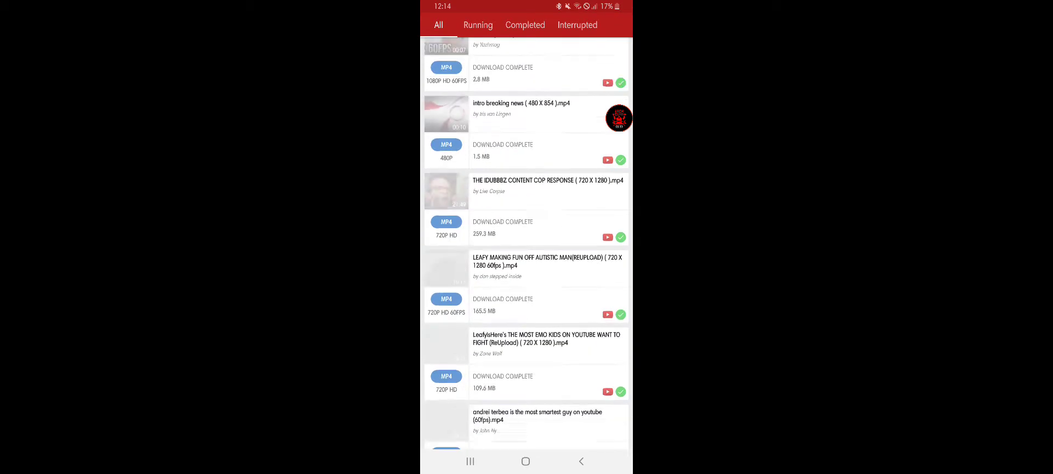
{"action": "scroll", "scroll_direction": "down", "scroll_amount": 3}
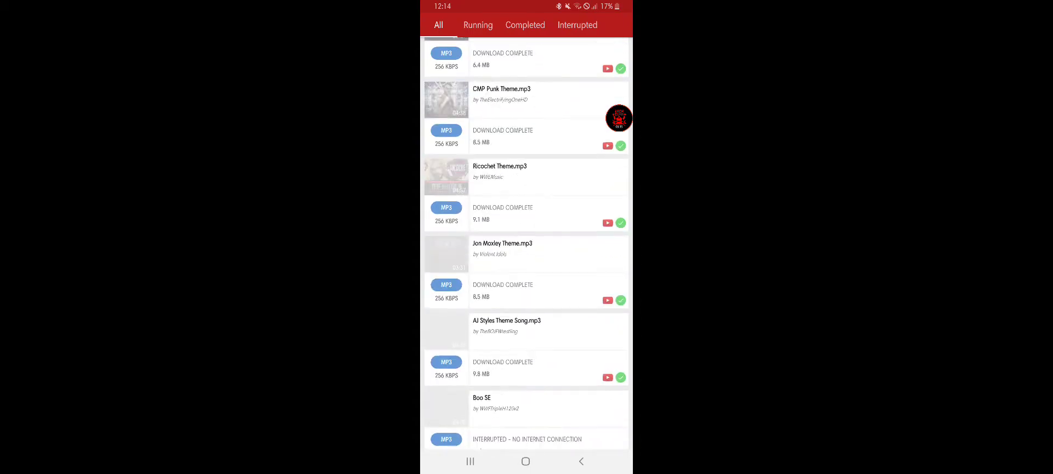
{"action": "scroll", "scroll_direction": "down", "scroll_amount": 3}
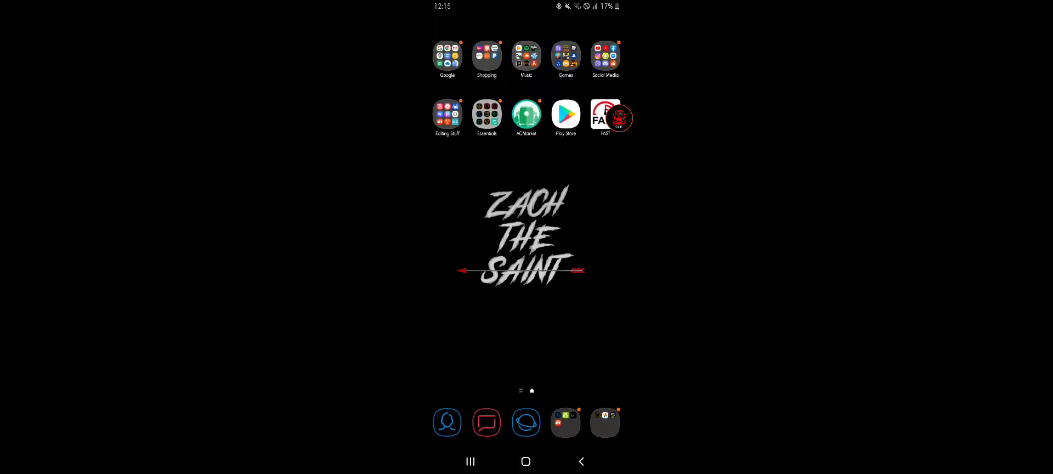
{"action": "left_click", "coordinate": [526, 57]}
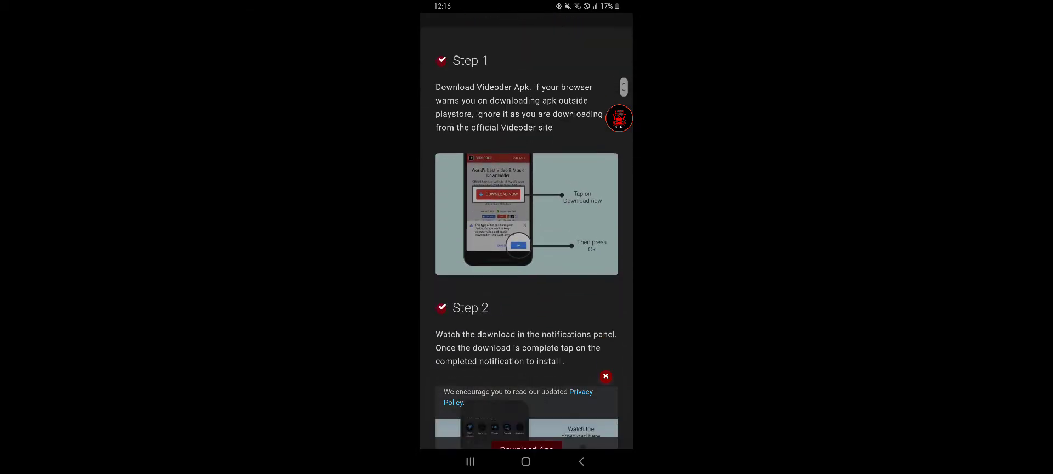
Step: Scroll the Videoder download page to Step 1 (download APK) and Step 2 (install)
{"action": "scroll", "scroll_direction": "down", "scroll_amount": 3}
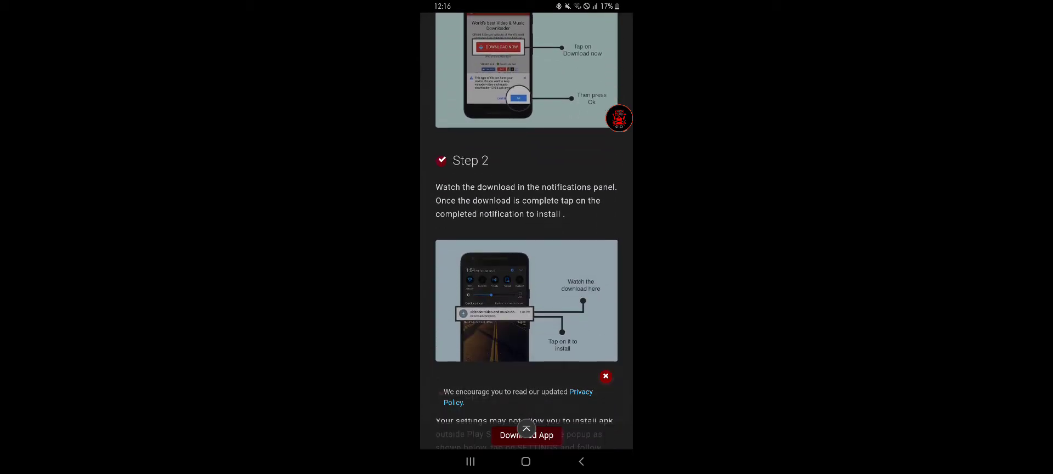
{"action": "scroll", "scroll_direction": "down", "scroll_amount": 3}
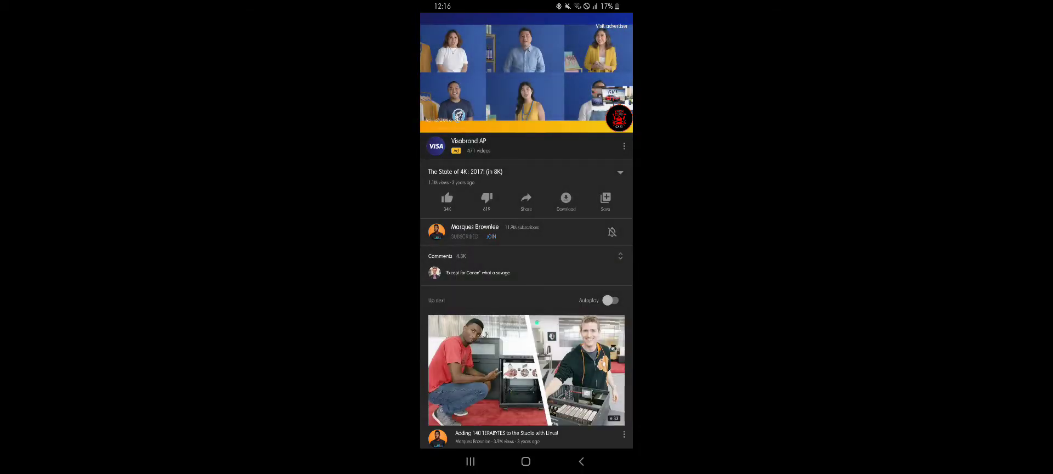
Step: Scroll through the 'mkbhd 8k' search results listing Marques Brownlee 8K videos
{"action": "scroll", "scroll_direction": "down", "scroll_amount": 3}
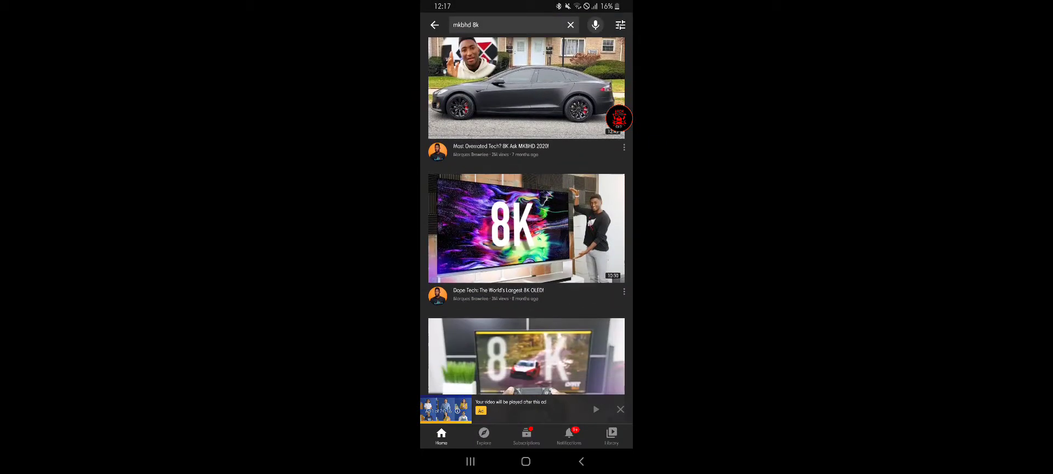
Step: Search '60fps', then leave the app for the Android home screen
{"action": "type", "text": "60fps"}
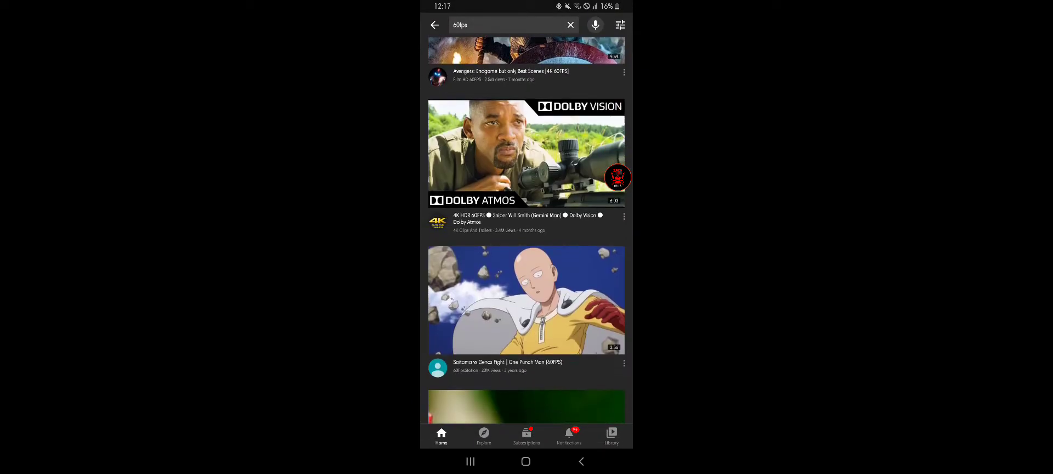
{"action": "left_click", "coordinate": [526, 300]}
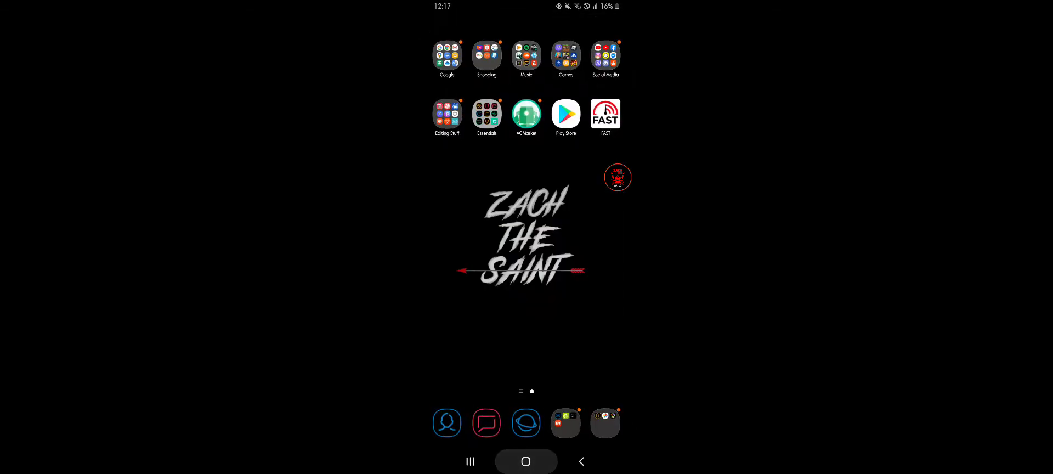
Step: Launch Google Play Music to its alphabetical song list, Believe through Come Around Me
{"action": "left_click", "coordinate": [527, 54]}
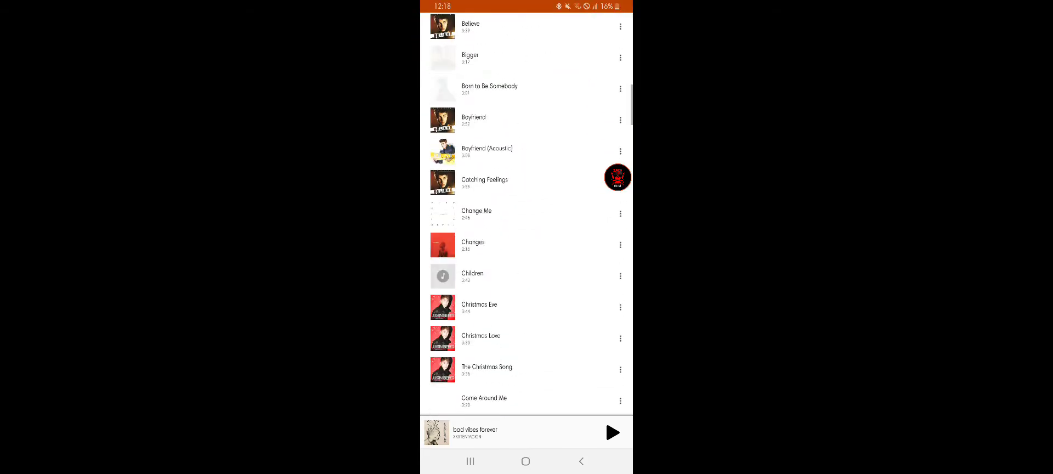
Step: Browse Justin Bieber's artist page and albums, then return to the '60fps' results
{"action": "scroll", "scroll_direction": "down", "scroll_amount": 3}
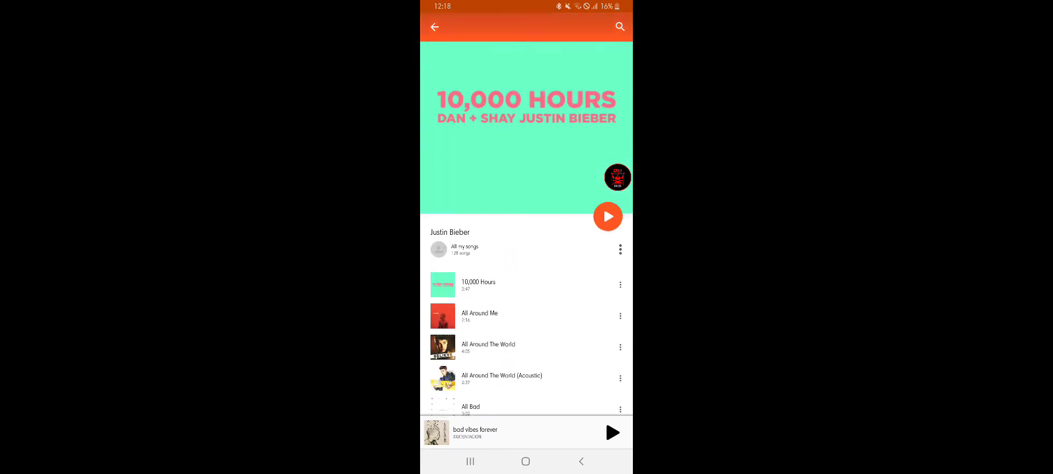
{"action": "scroll", "scroll_direction": "down", "scroll_amount": 3}
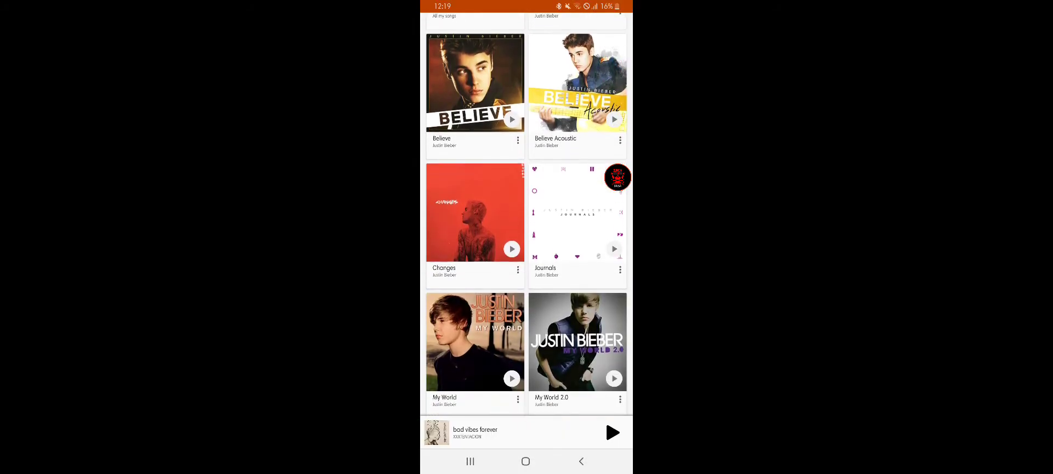
{"action": "scroll", "scroll_direction": "down", "scroll_amount": 3}
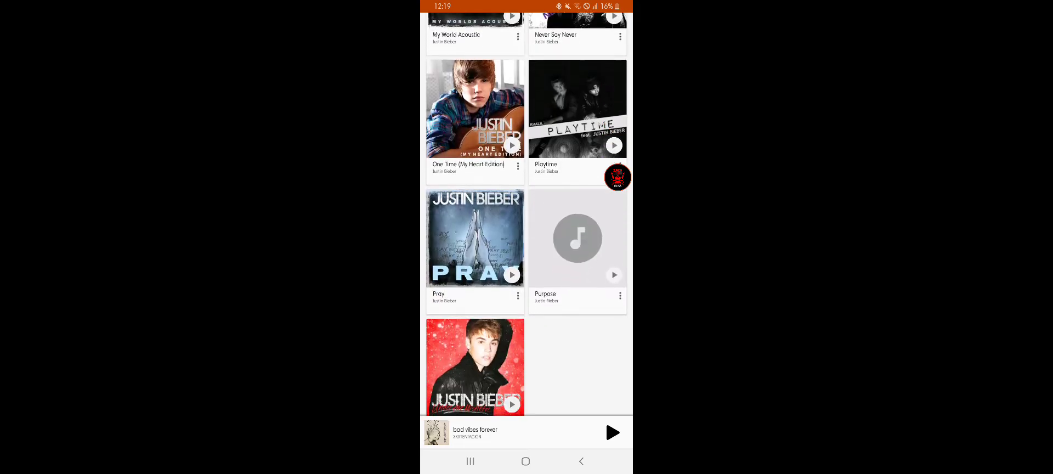
{"action": "scroll", "scroll_direction": "down", "scroll_amount": 3}
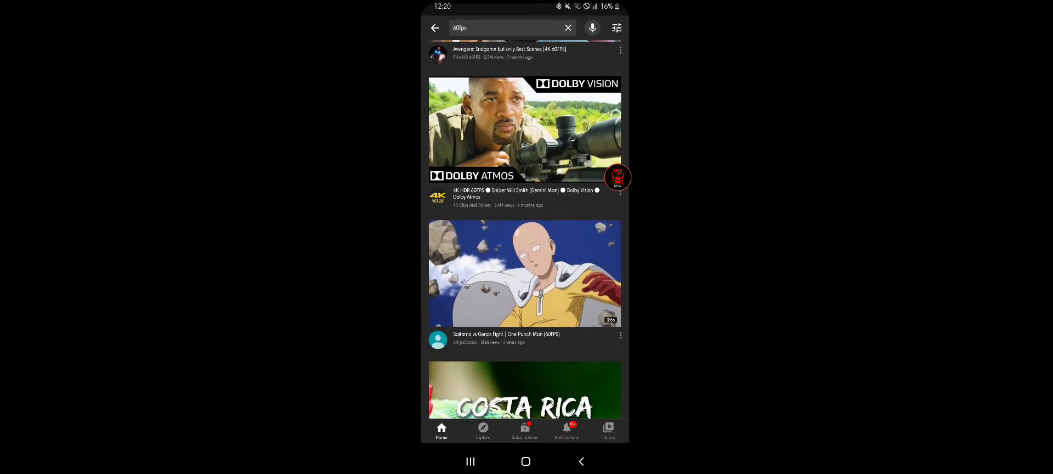
Step: Open the Zach The Saint channel page through the YouTube account menu
{"action": "left_click", "coordinate": [434, 28]}
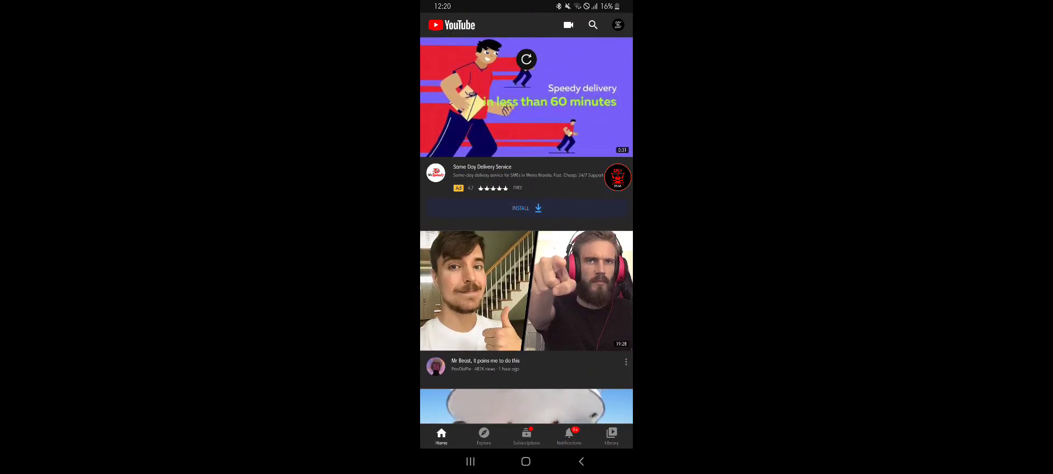
{"action": "left_click", "coordinate": [617, 25]}
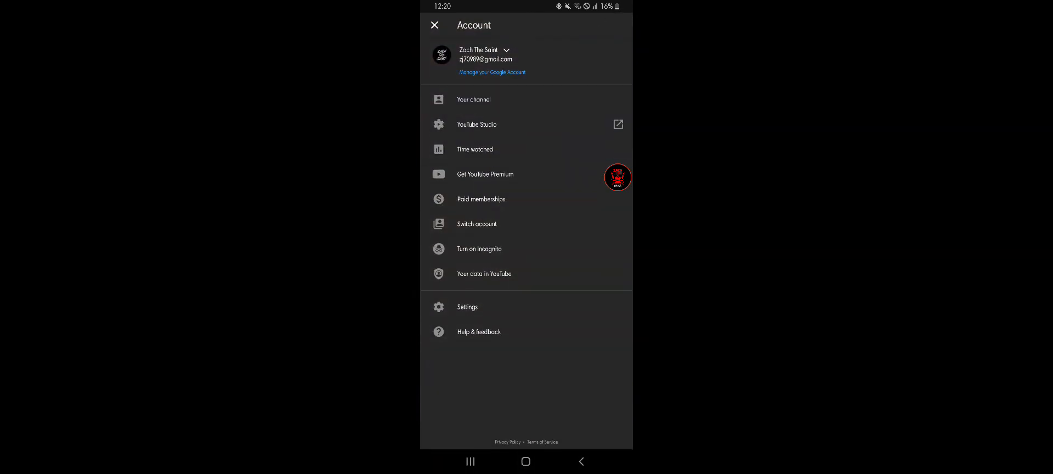
{"action": "left_click", "coordinate": [474, 99]}
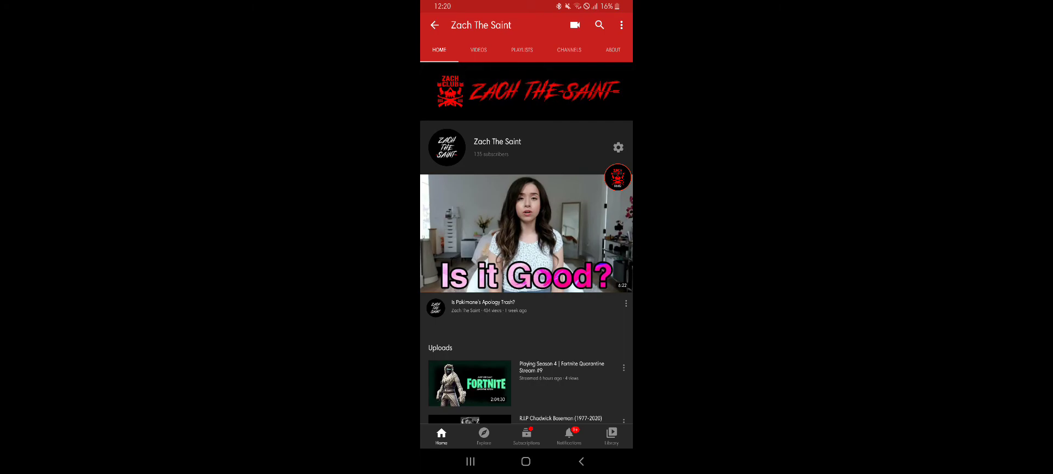
{"action": "scroll", "scroll_direction": "down", "scroll_amount": 3}
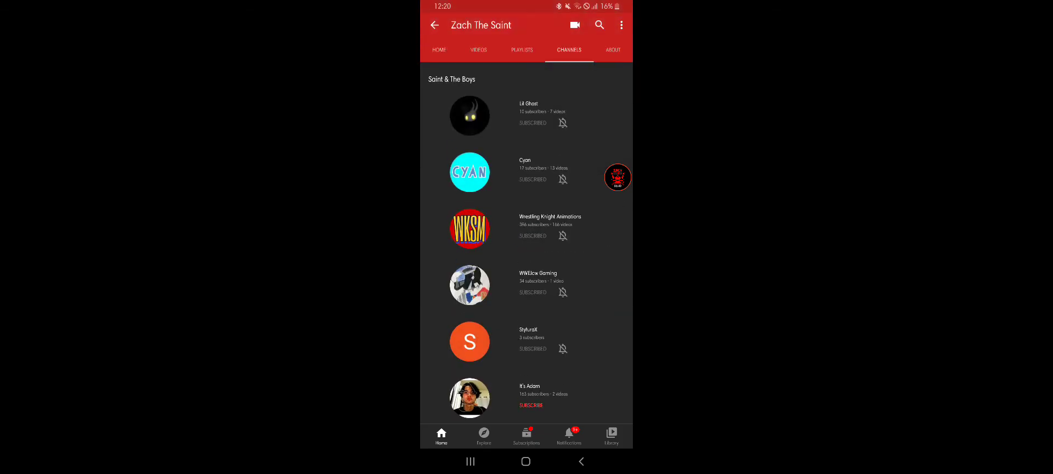
{"action": "left_click", "coordinate": [439, 50]}
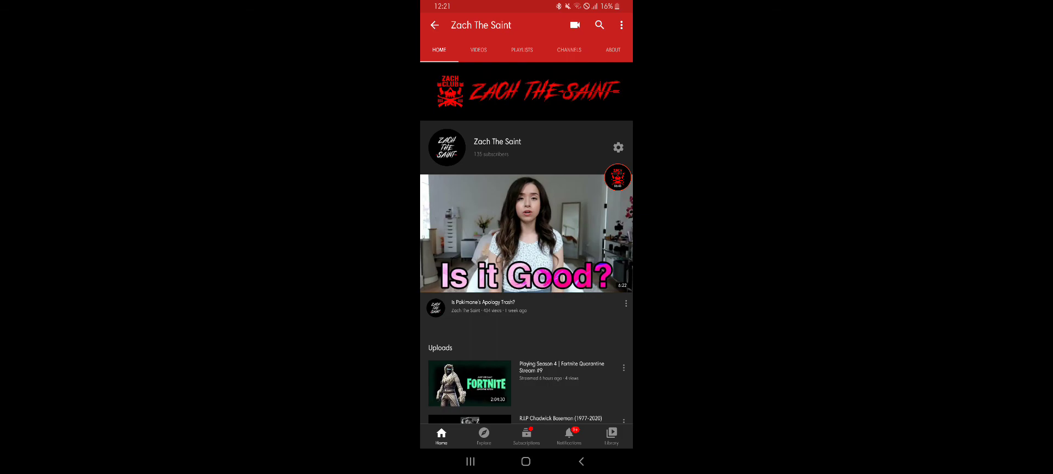